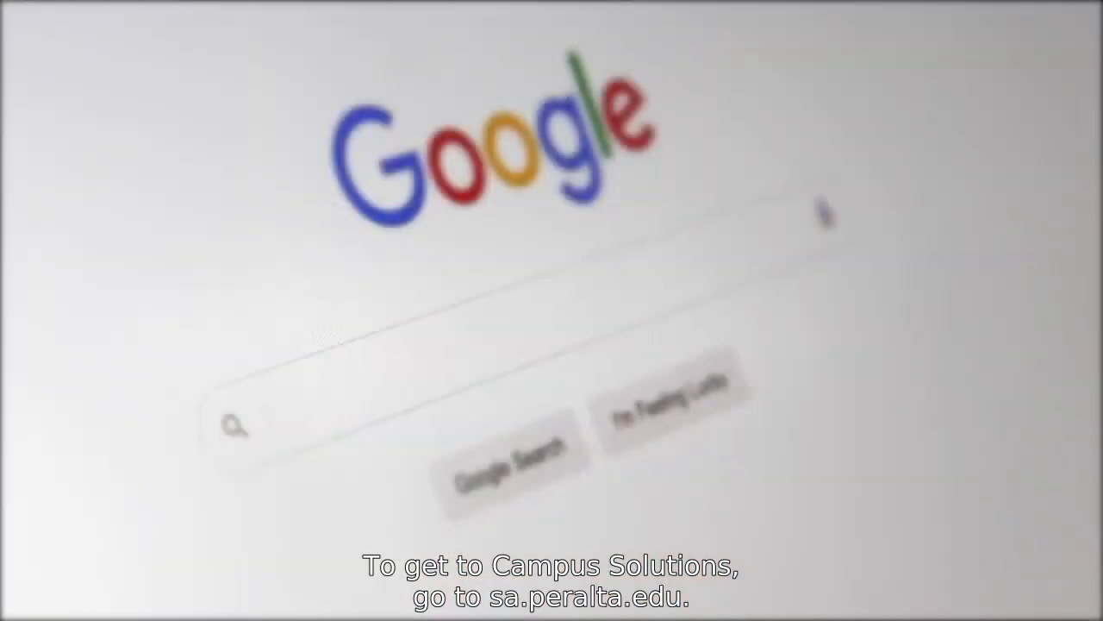
Step: Enter the address sa.peralta.edu in the Google search box
type("sa.peralta.edu")
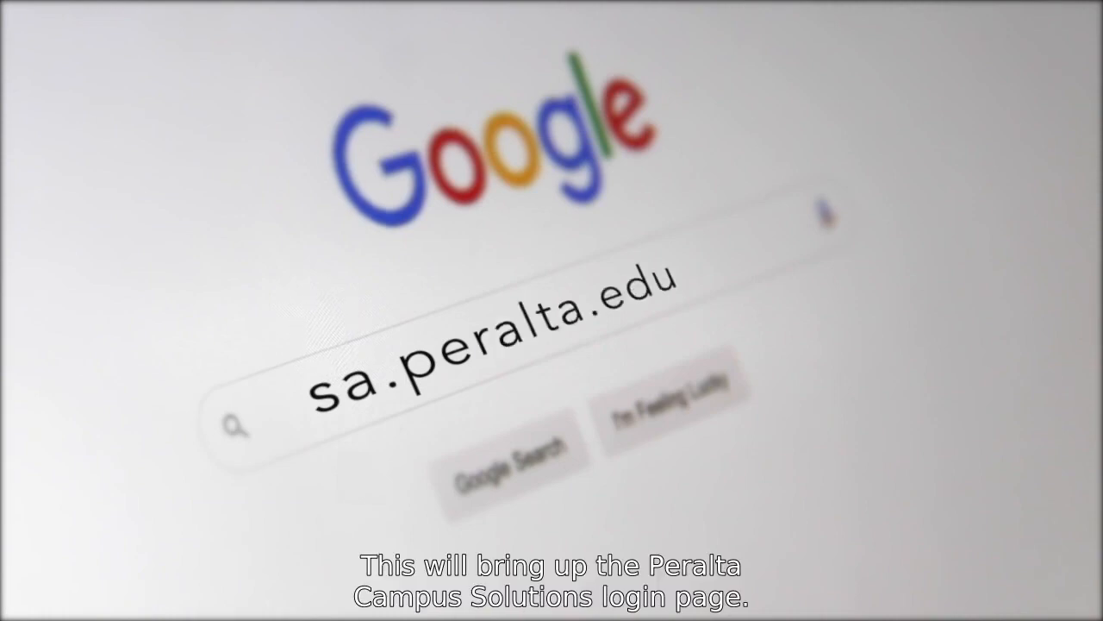
Step: Sign in to Campus Solutions with your user ID and password
key("Enter")
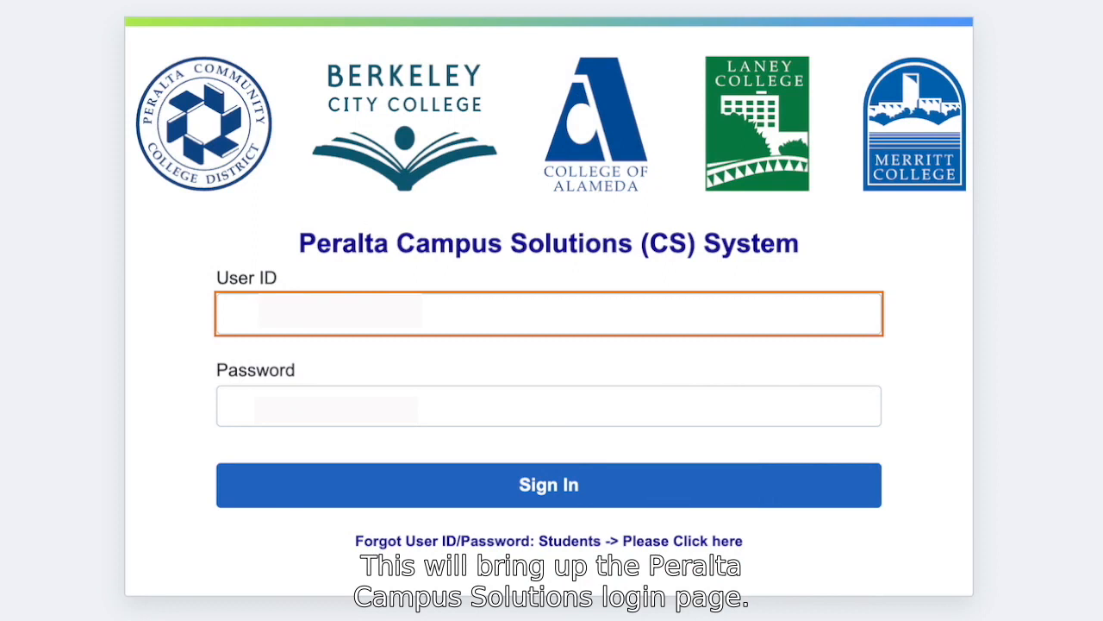
type("Your user ID")
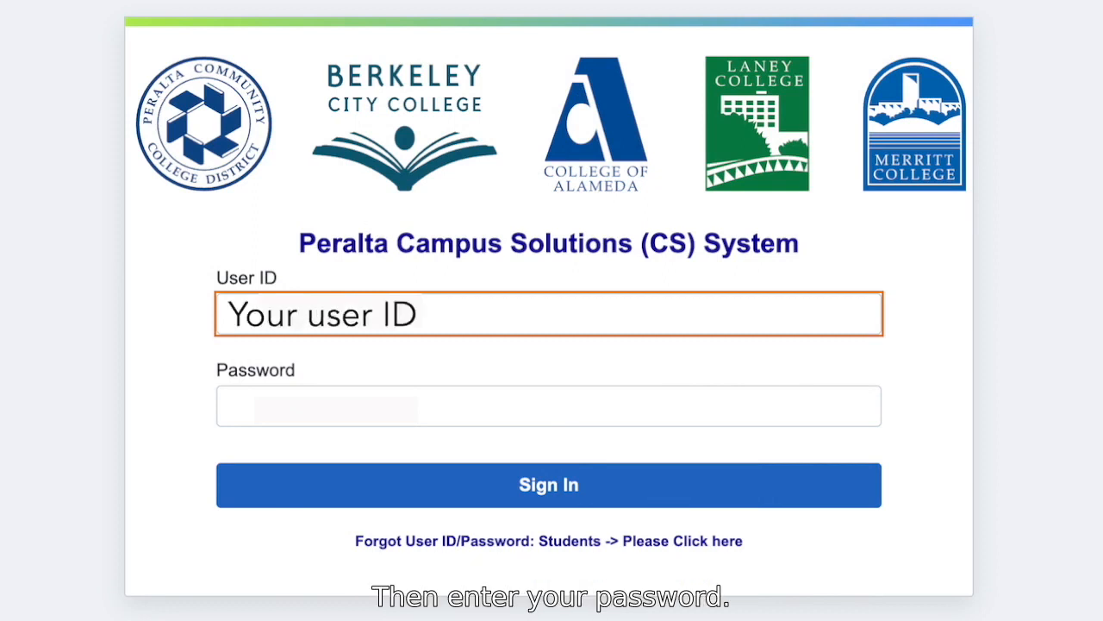
type("Your password")
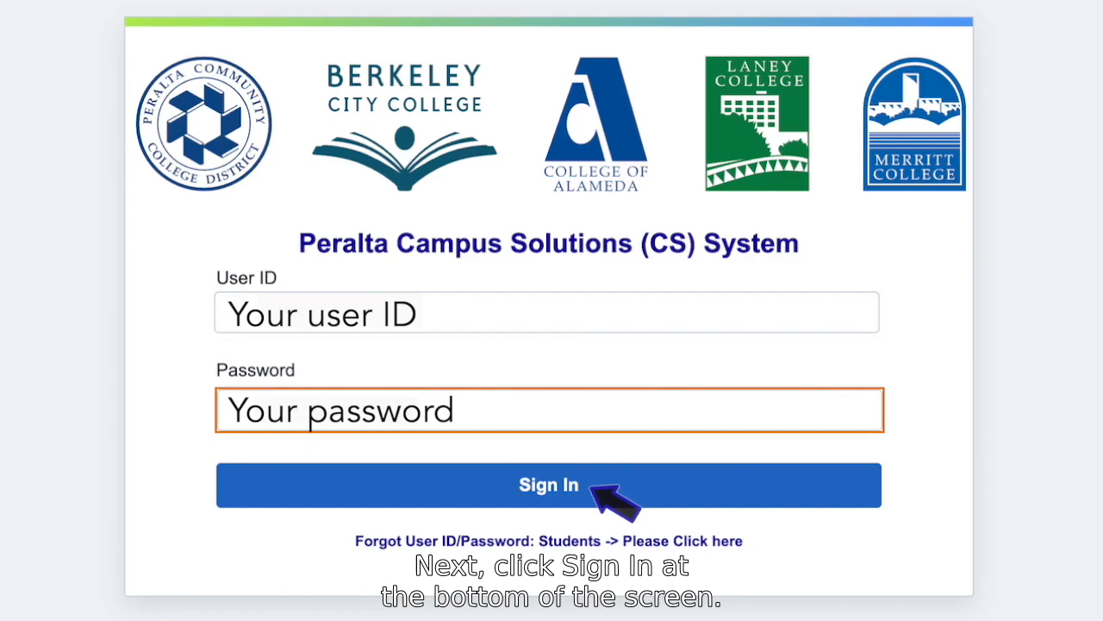
left_click(548, 484)
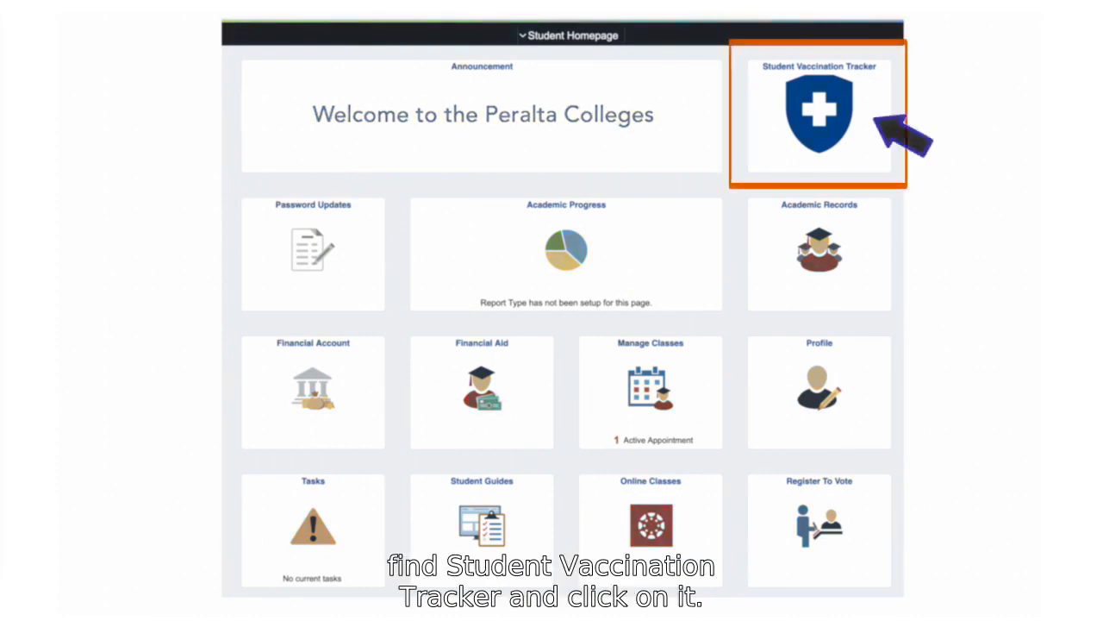
Step: Go to the Student Vaccination Tracker from the Student Homepage tile
left_click(817, 117)
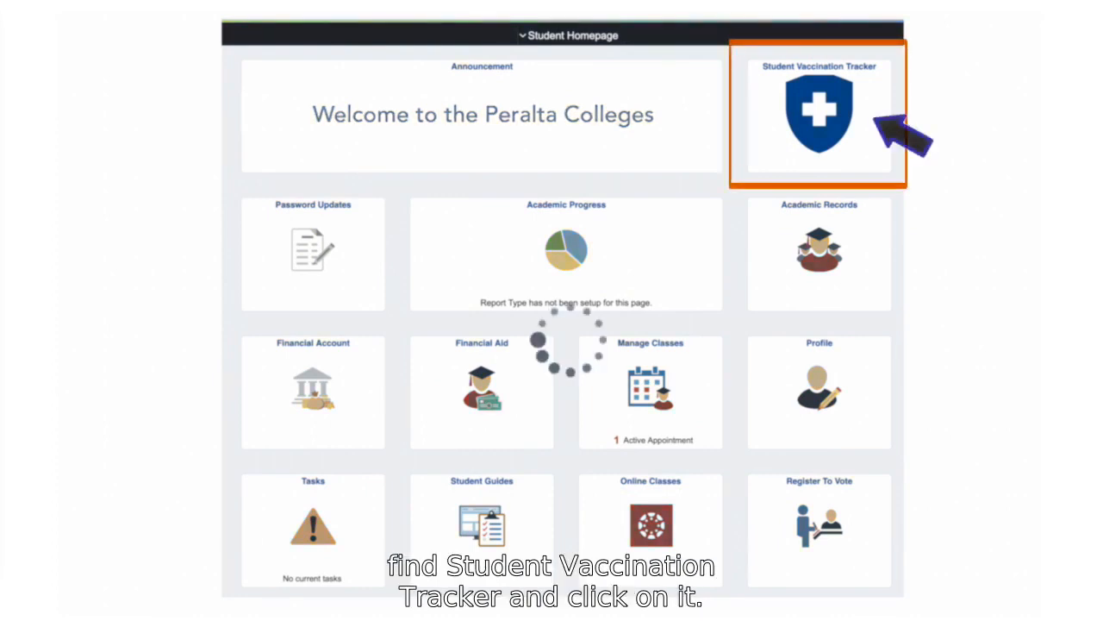
left_click(817, 117)
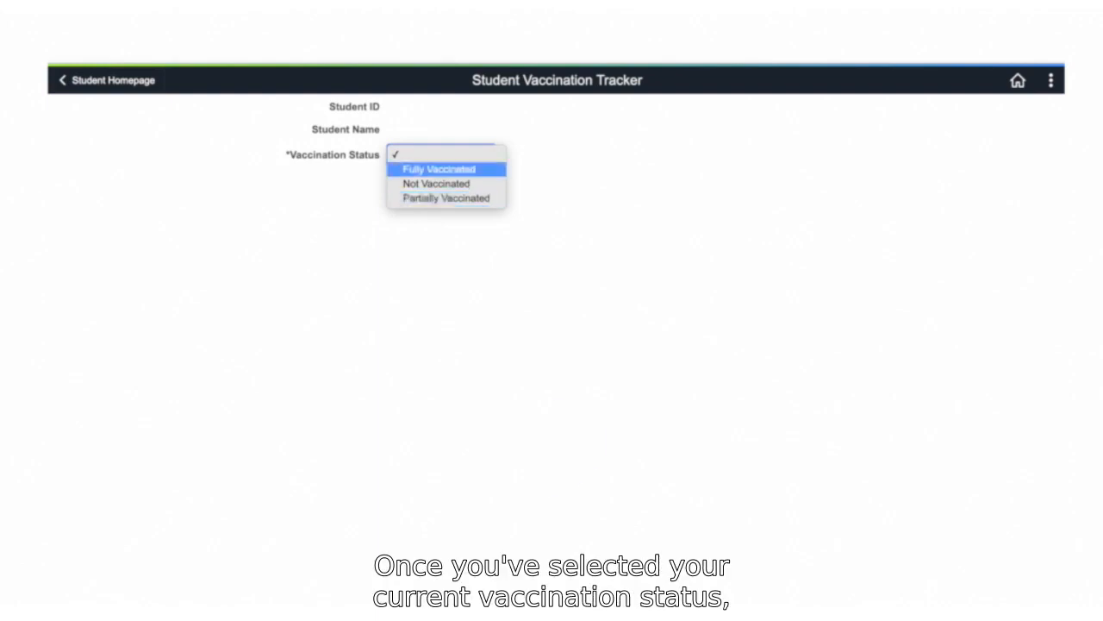
Step: Set status Fully Vaccinated, vaccine pFizer, and begin recording vaccination details
left_click(438, 169)
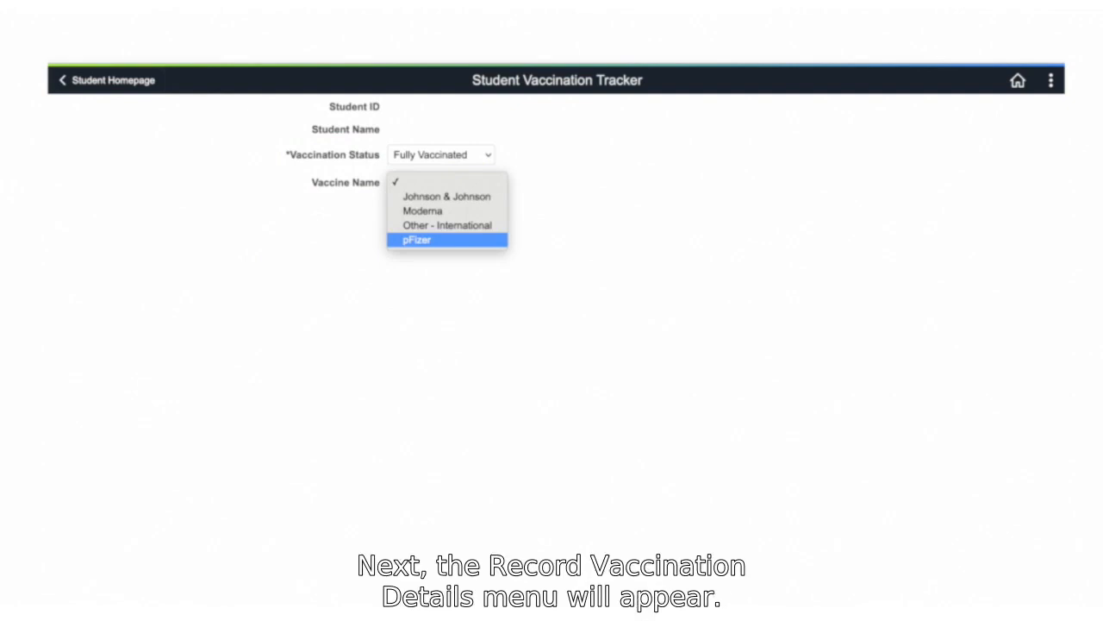
left_click(417, 240)
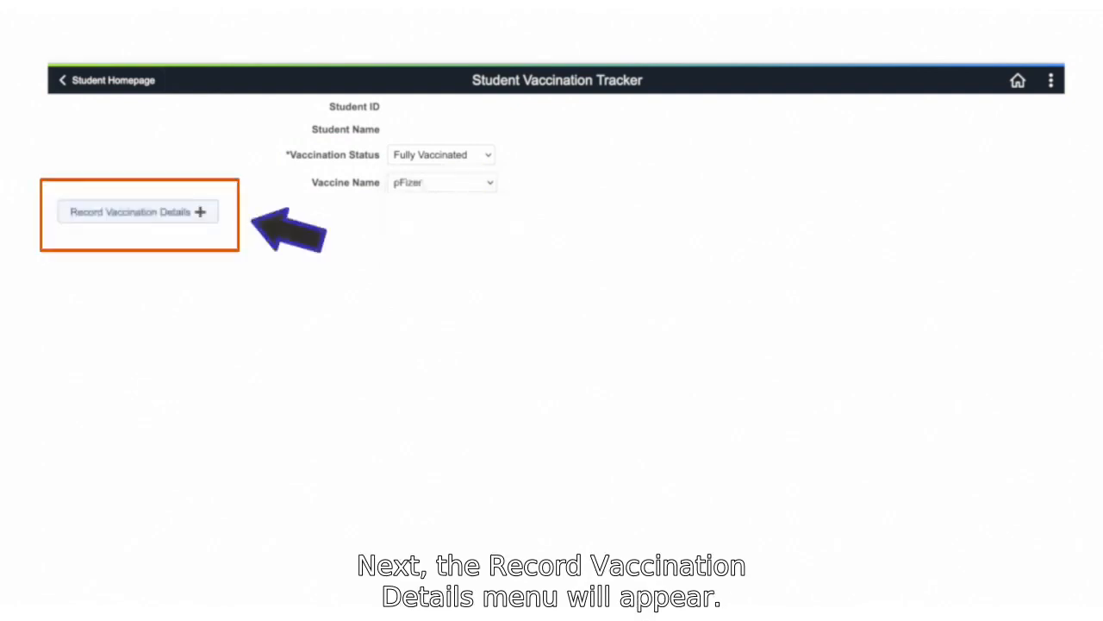
left_click(131, 210)
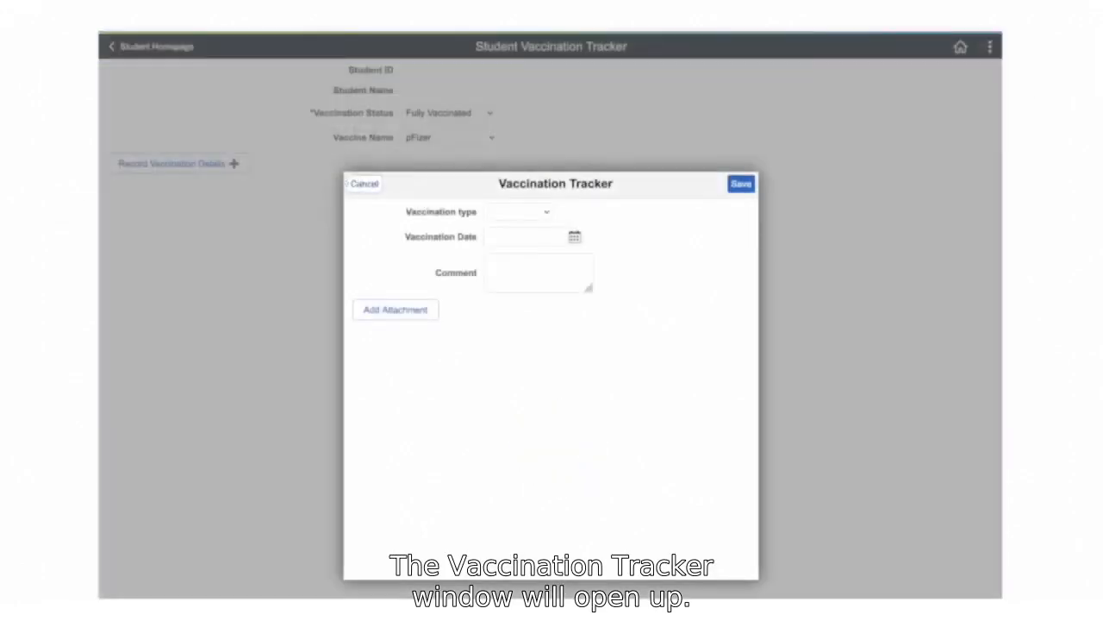
Step: Record Dose1 dated 05/11/2021 with the comment 'Vaccination card attached'
left_click(521, 210)
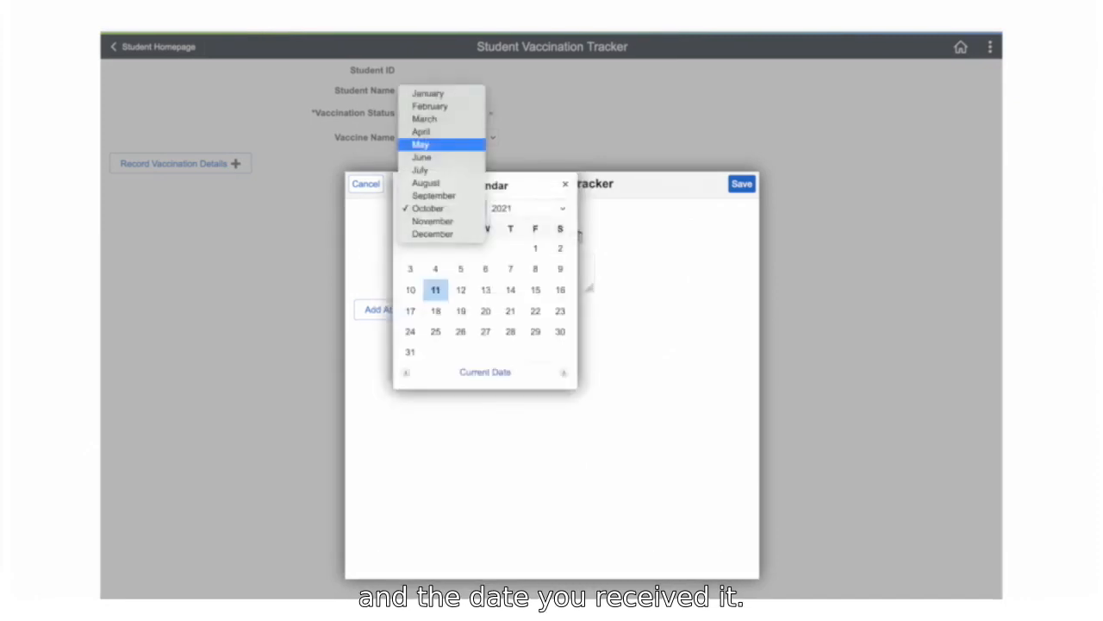
left_click(435, 290)
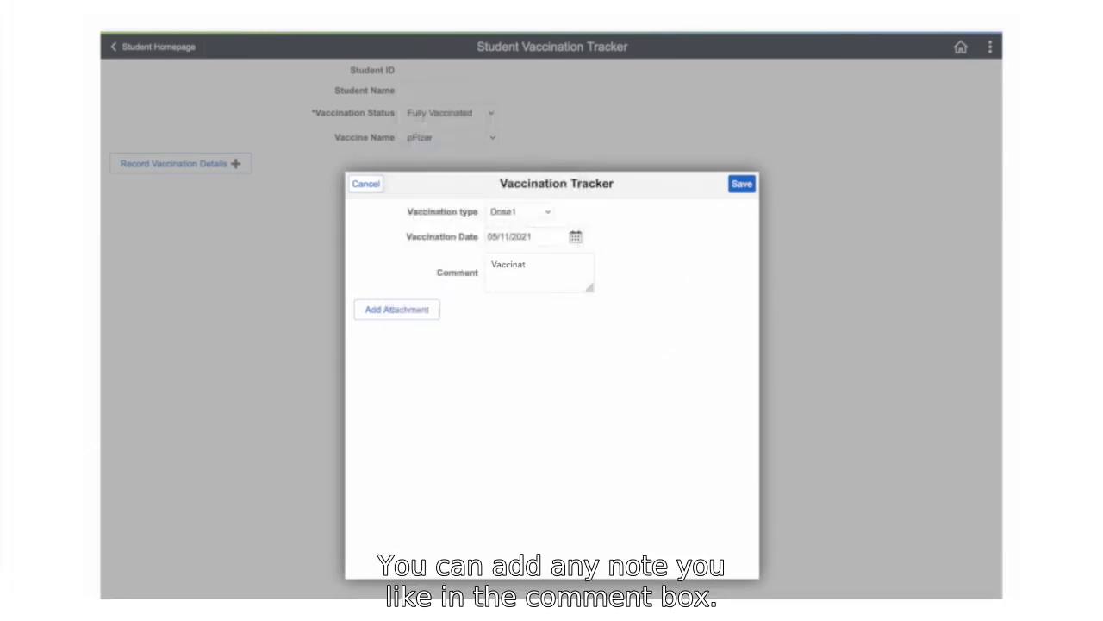
type("Vaccination card attached")
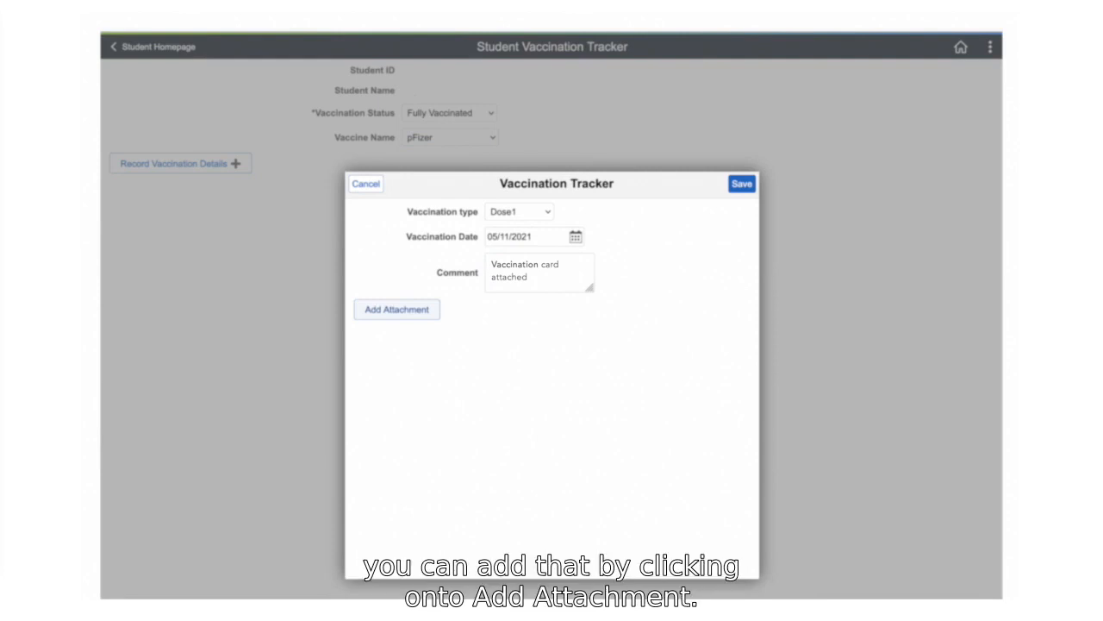
Step: Attach Vaccine Record.jpg from My Device to the vaccination entry
left_click(397, 309)
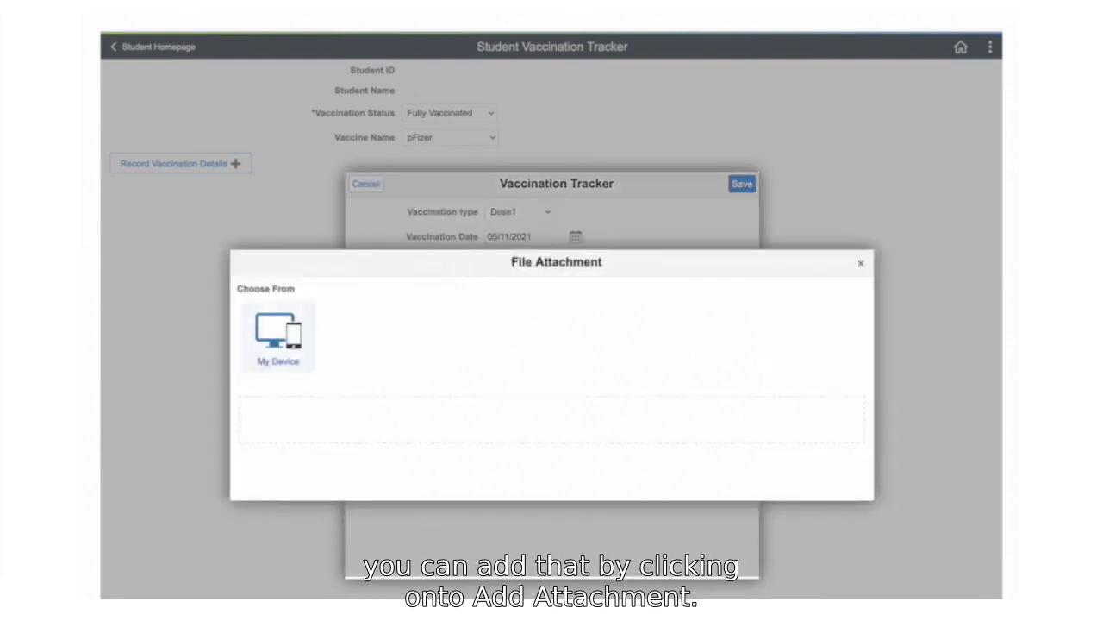
left_click(277, 336)
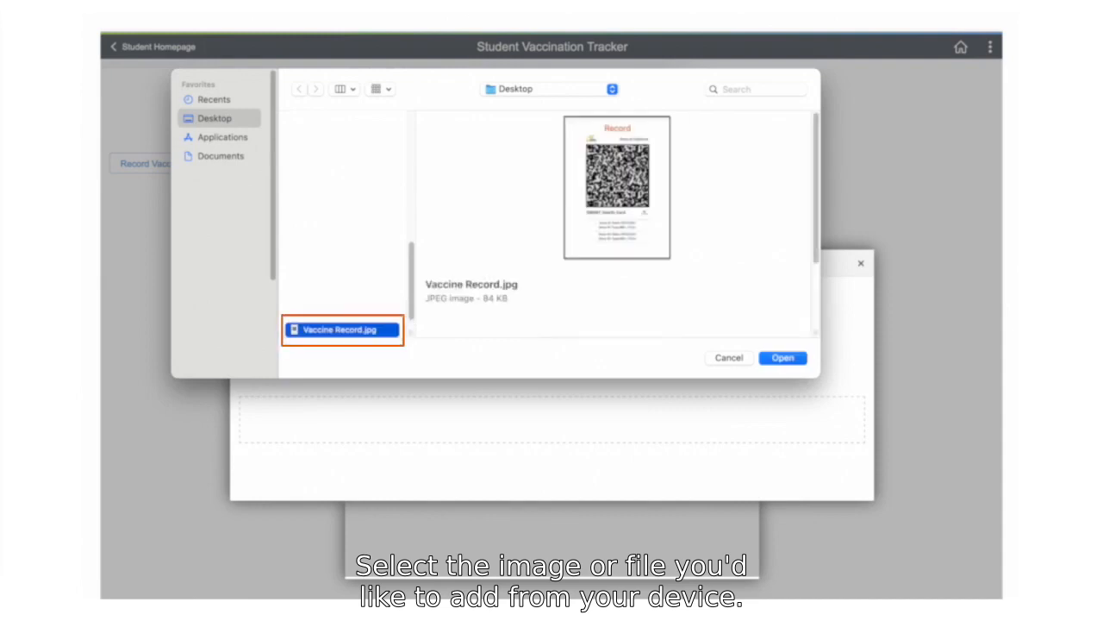
left_click(781, 357)
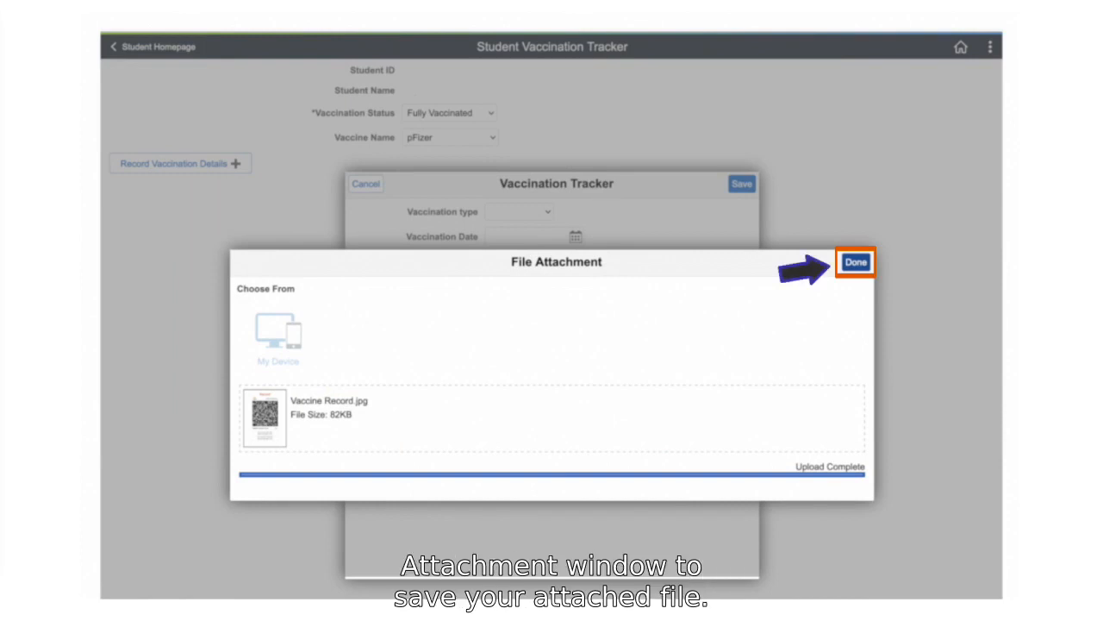
left_click(855, 262)
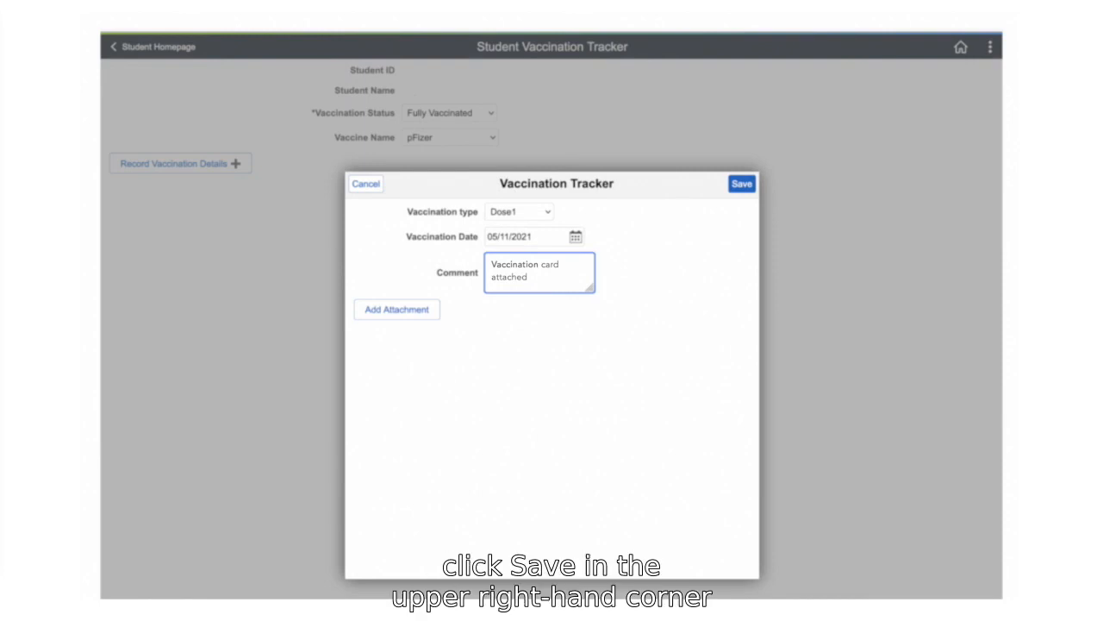
Step: Save the pFizer vaccination record so it lists on the tracker page
left_click(741, 183)
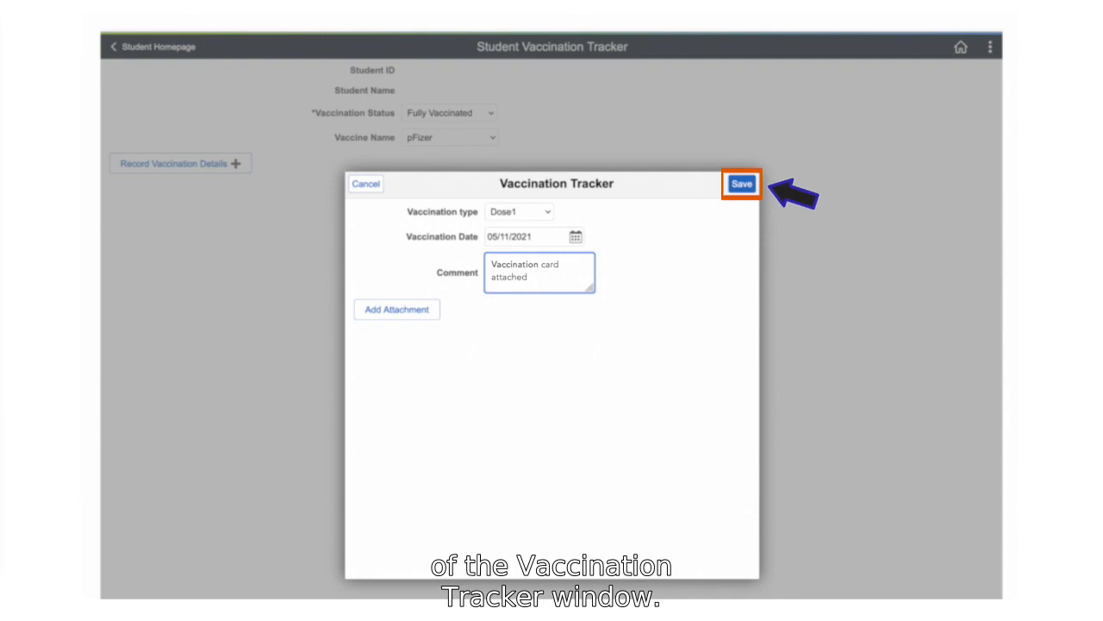
left_click(742, 183)
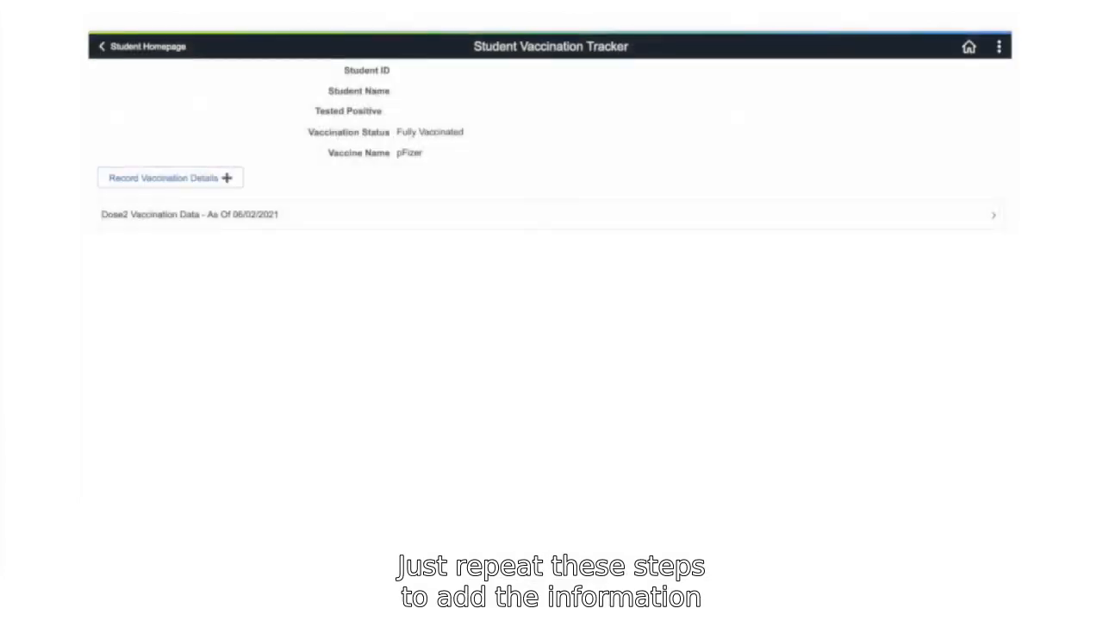